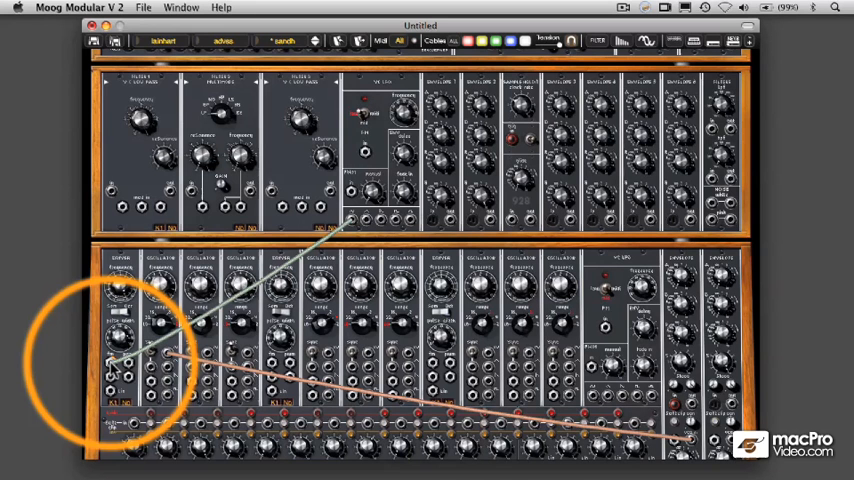
- Show the oscillator frequency input's connection menu, listing its link to LFO 1 - SIN
right_click(115, 360)
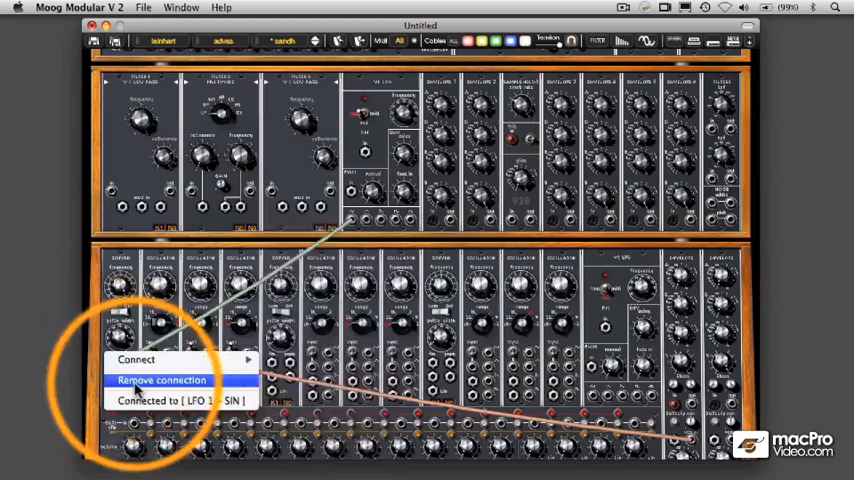